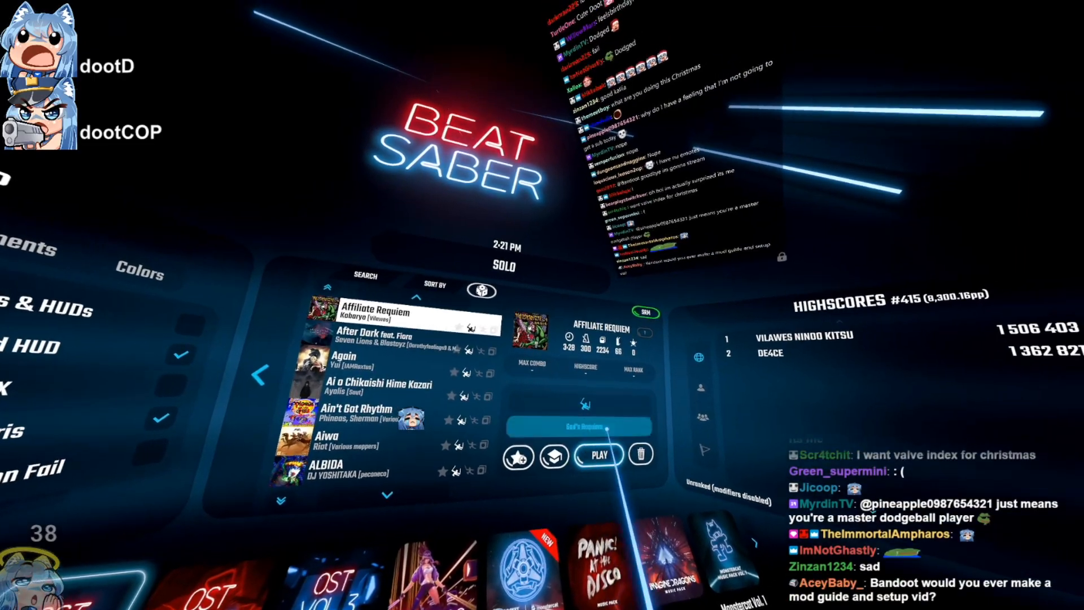
- Start the Affiliate Requiem level from the song list via the Play button
{"action": "left_click", "coordinate": [598, 454]}
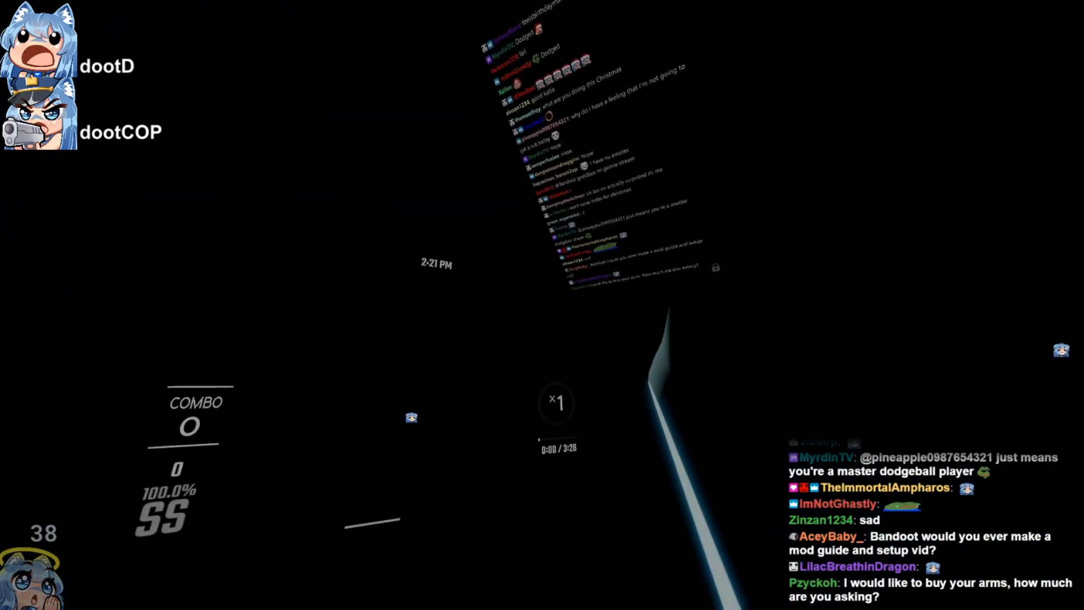